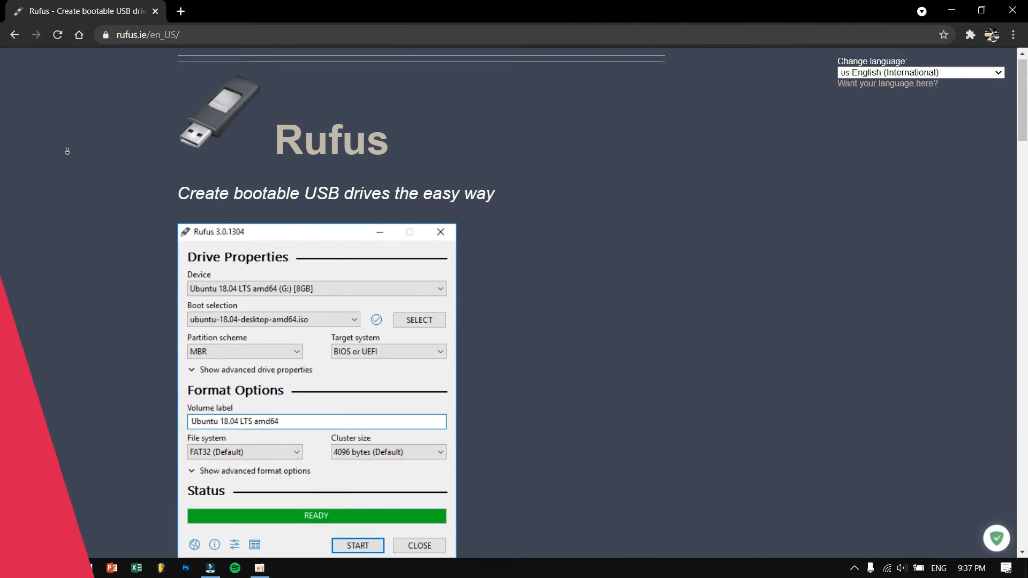
Scroll the ventoy.net homepage through the News, What is Ventoy and Features sections.
scroll("down", 3)
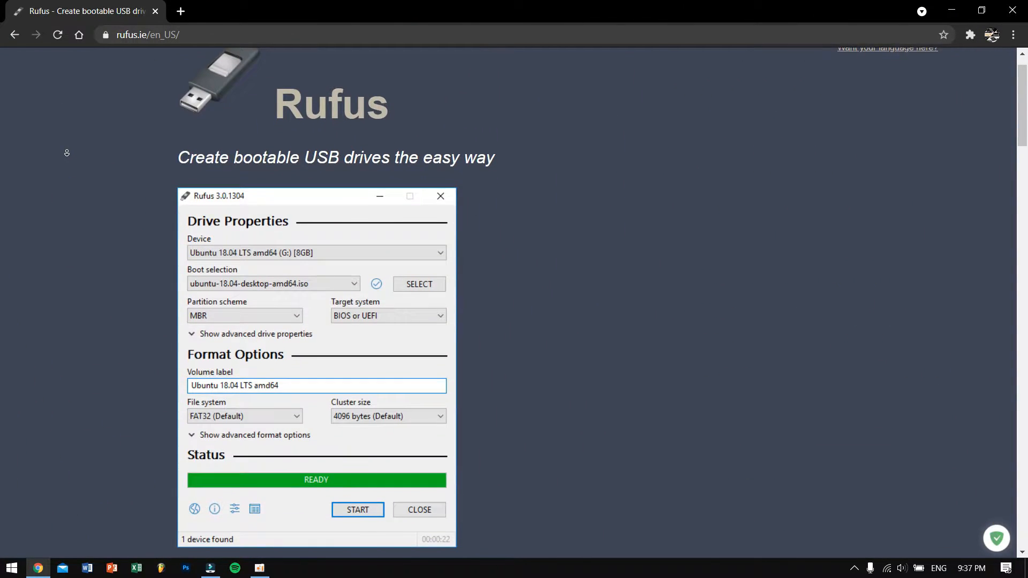
scroll("down", 3)
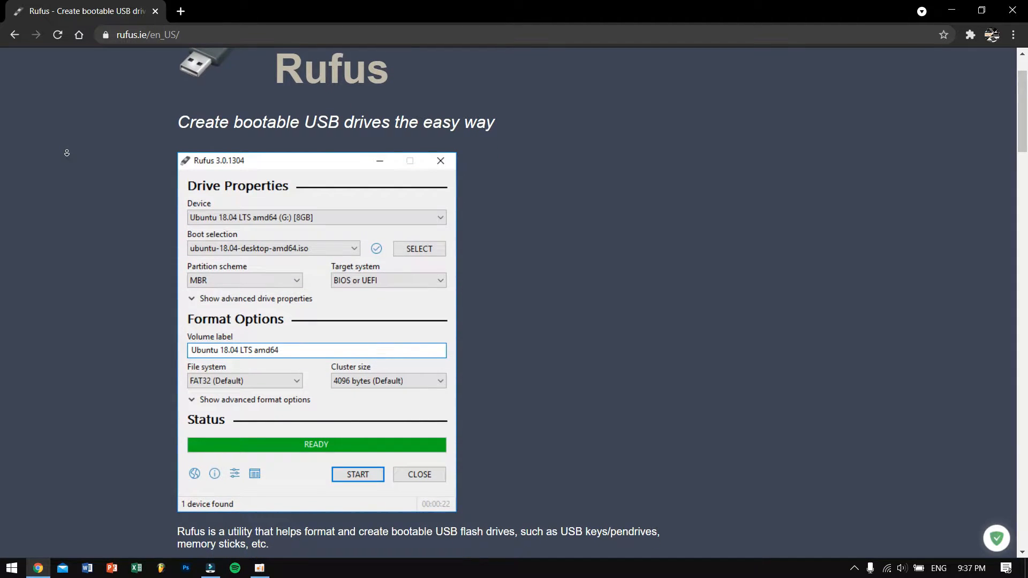
scroll("down", 3)
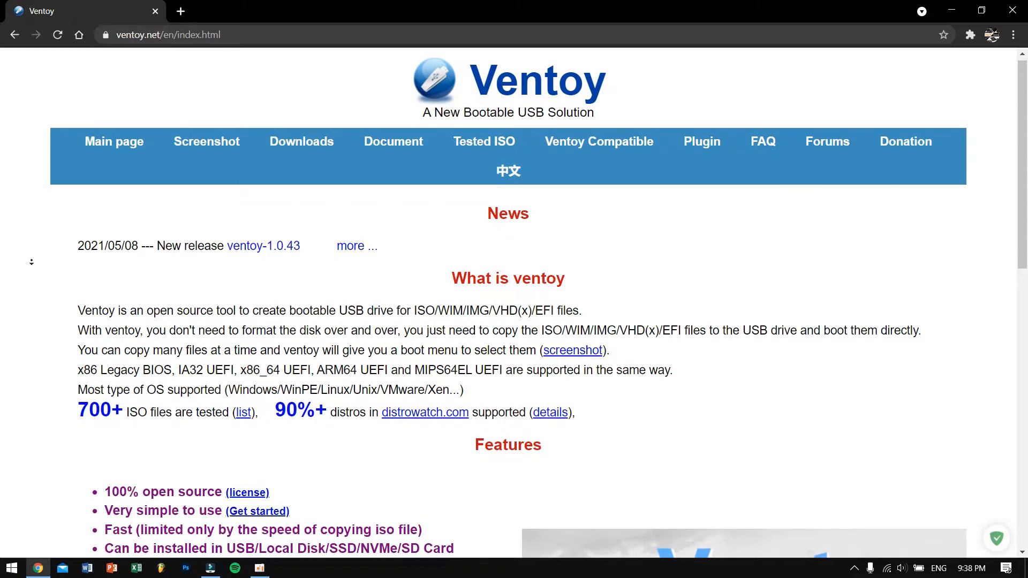
scroll("down", 3)
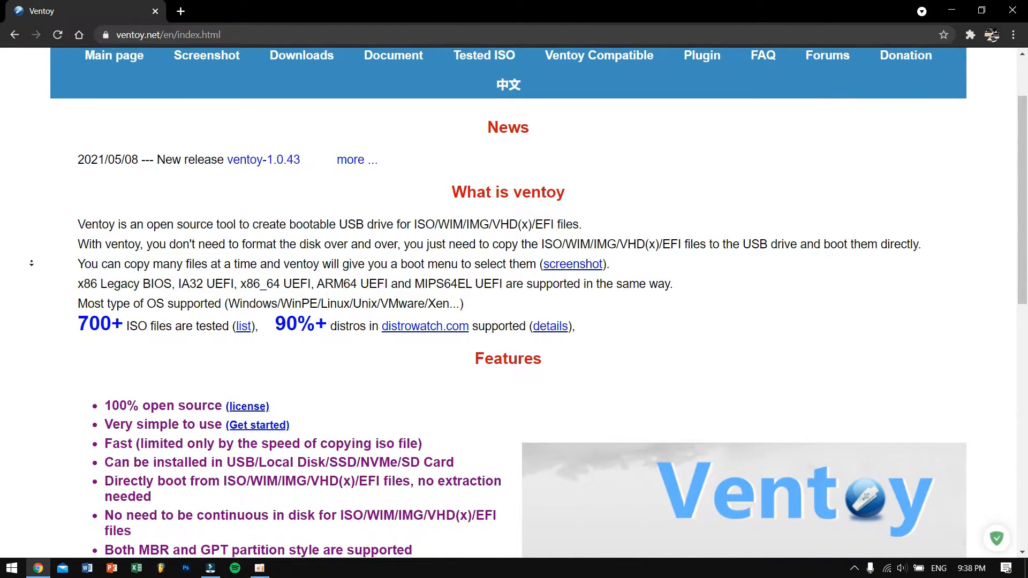
scroll("down", 3)
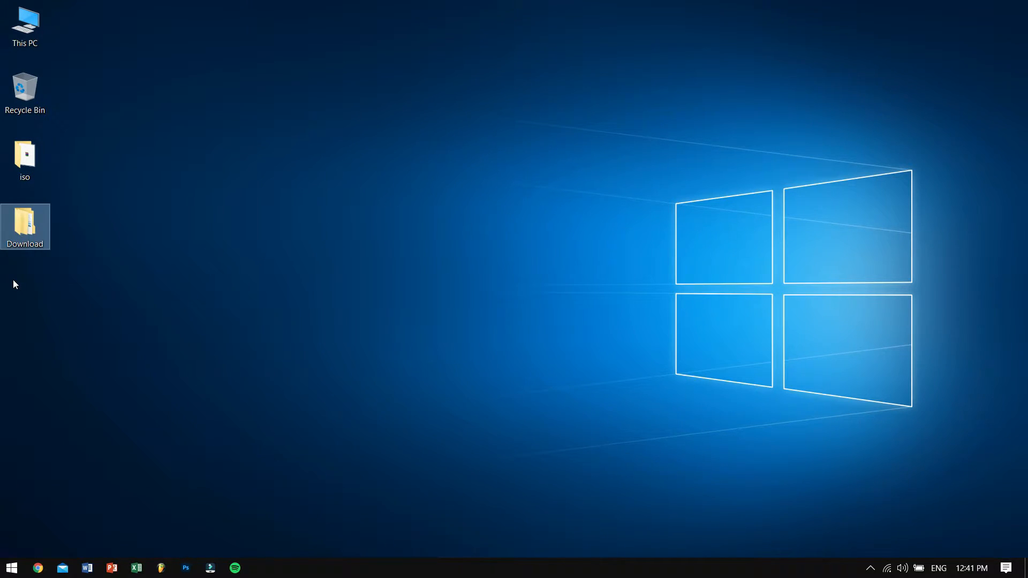
mouse_move(41, 248)
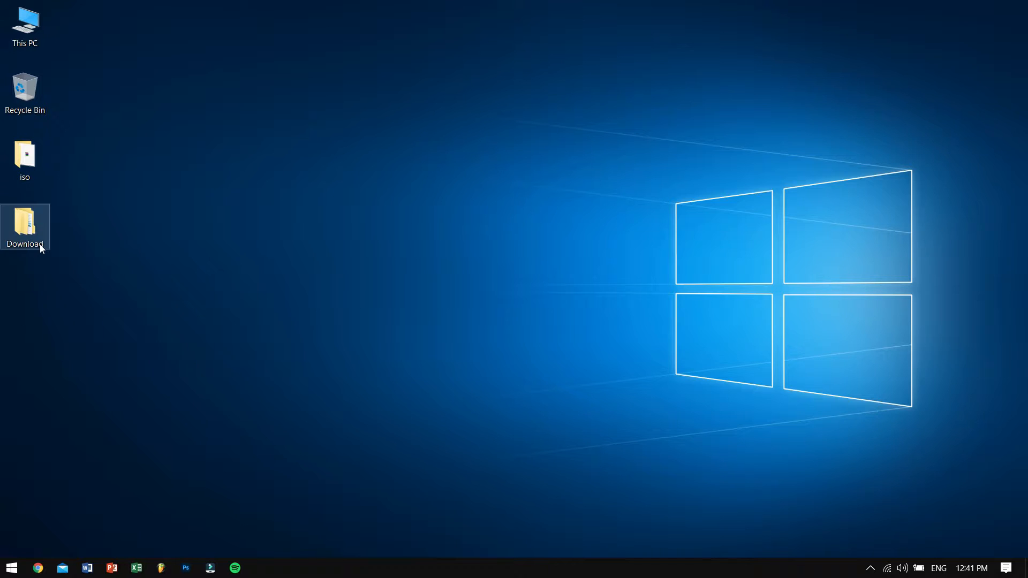
Open ventoy-1.0.43-windows.zip from the desktop Download folder in WinRAR.
double_click(24, 226)
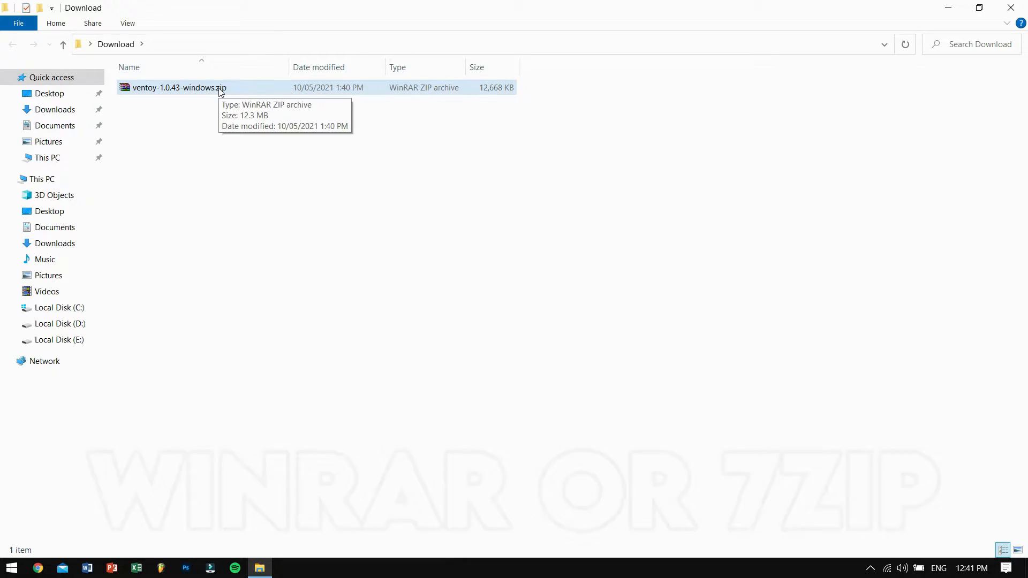
double_click(179, 88)
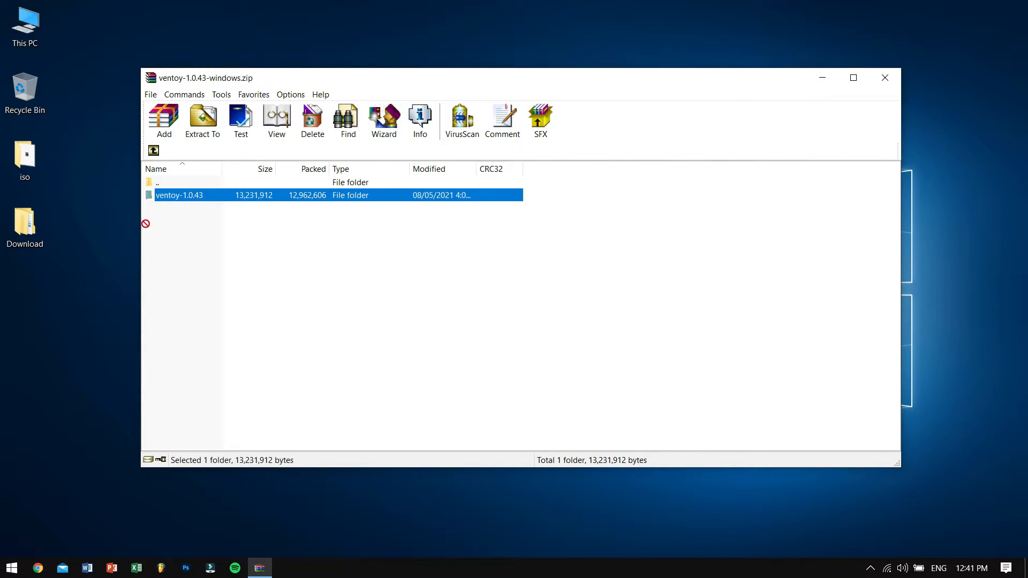
Drag the ventoy-1.0.43 folder out of WinRAR onto the desktop, then close WinRAR.
left_click_drag(179, 195, 25, 293)
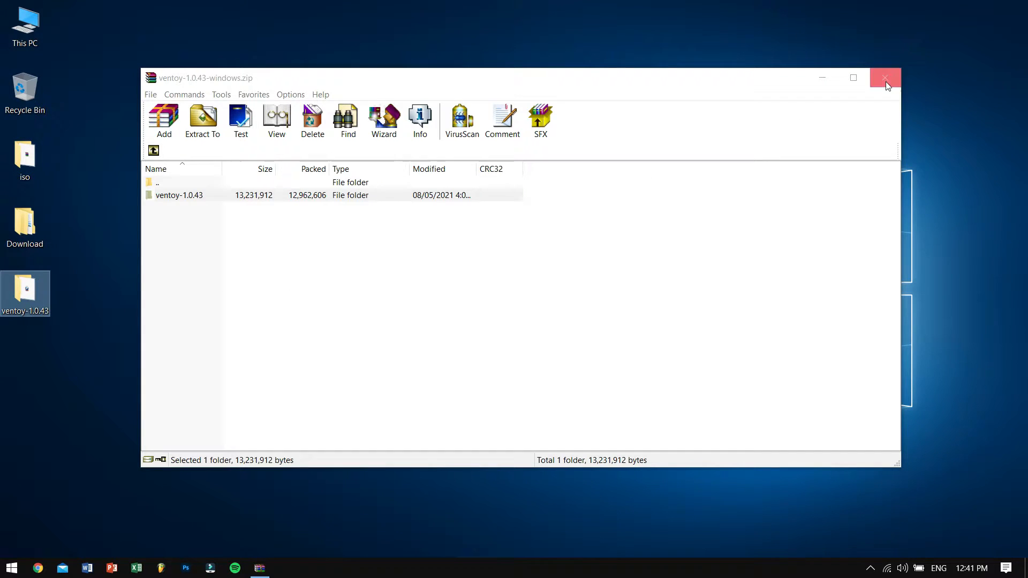
left_click(884, 77)
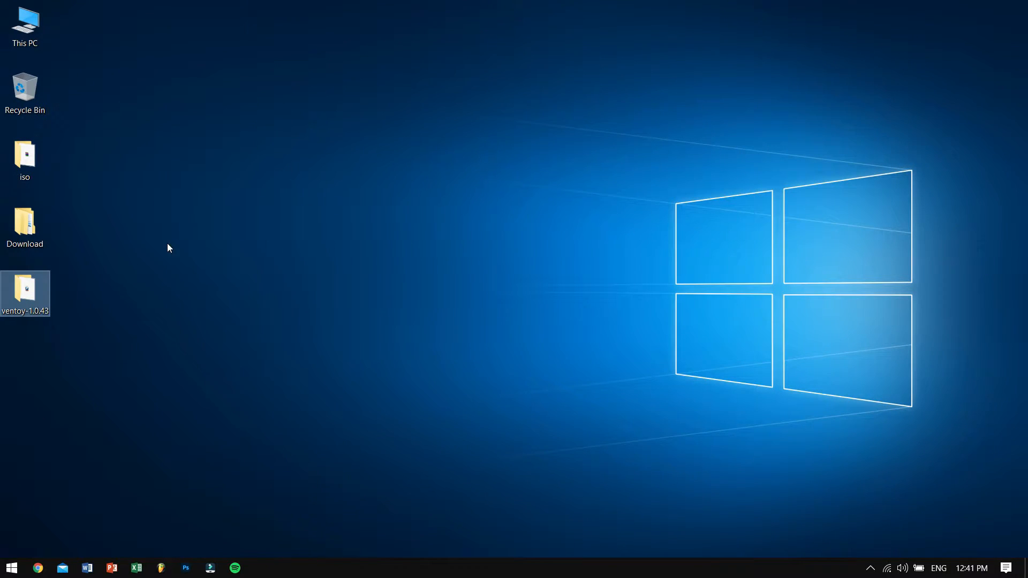
mouse_move(7, 339)
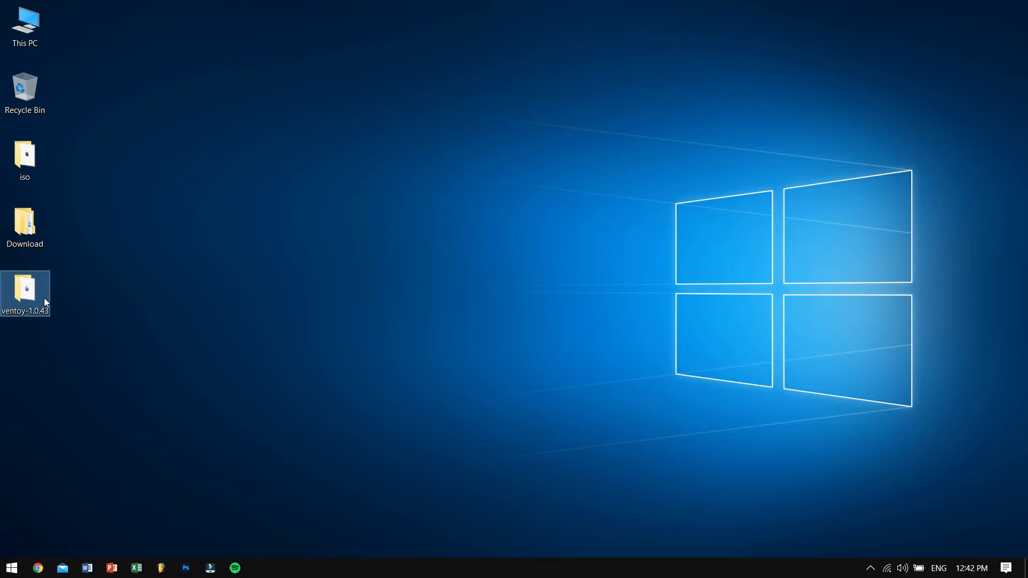
Run Ventoy2Disk.exe from the extracted ventoy-1.0.43 desktop folder.
double_click(24, 292)
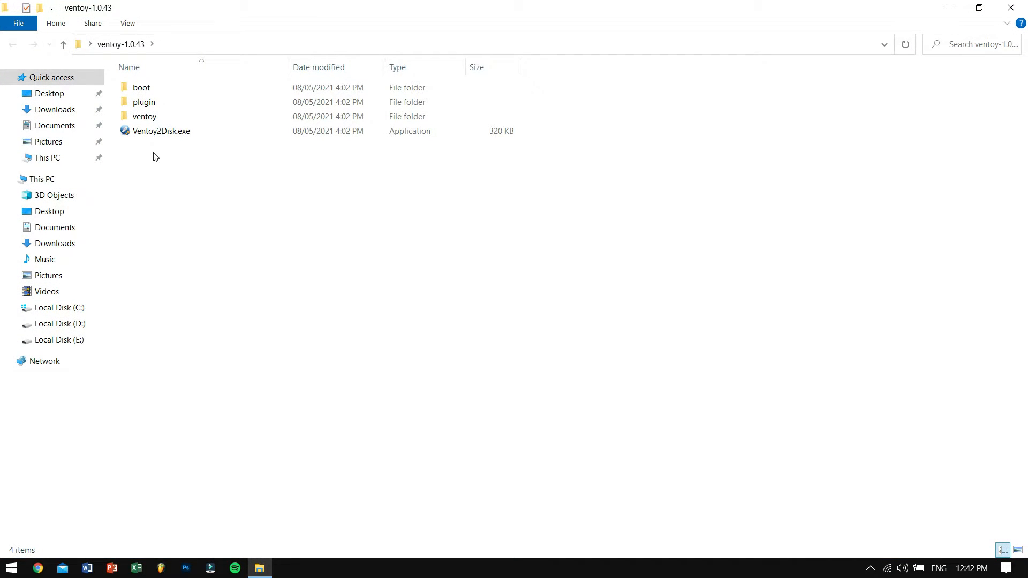
left_click(161, 131)
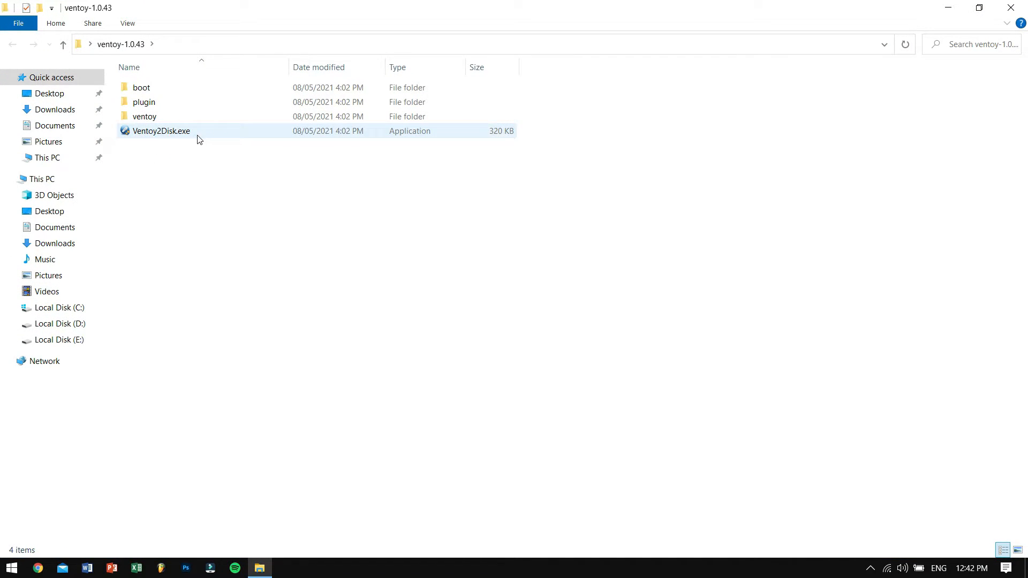
double_click(161, 131)
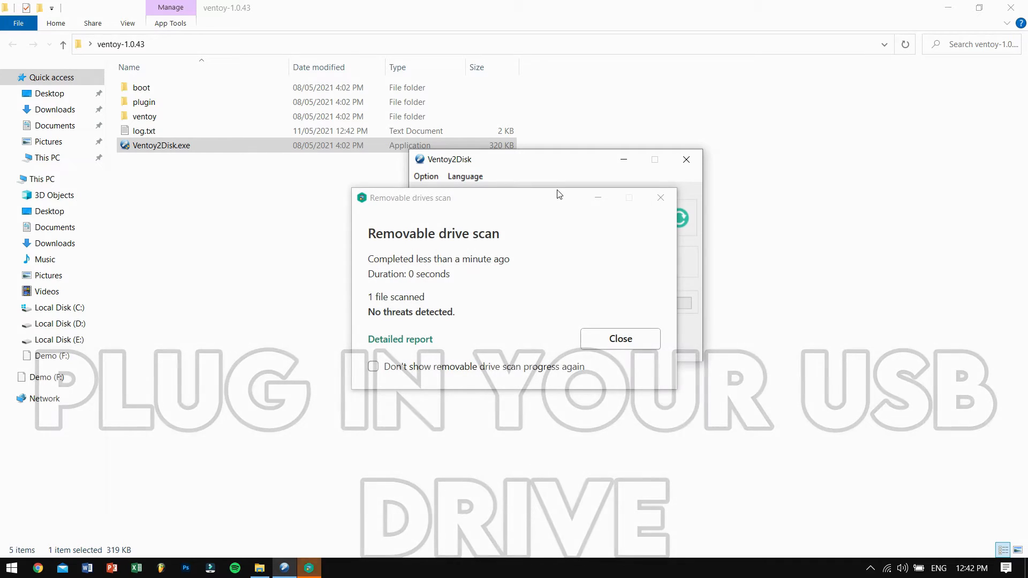
Dismiss the scan report, refresh devices, and select F: [16GB] hp v210w.
left_click(619, 339)
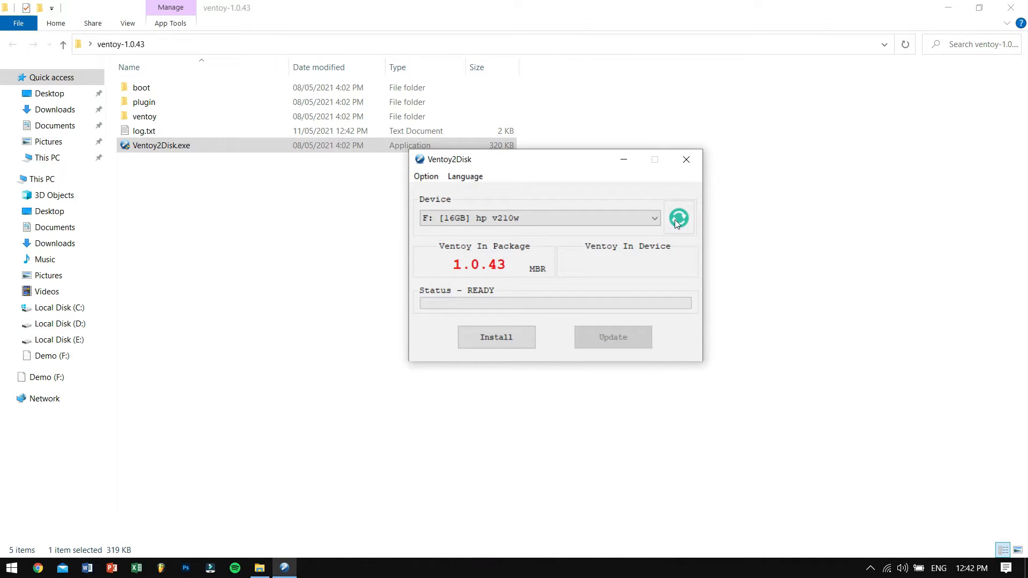
left_click(496, 336)
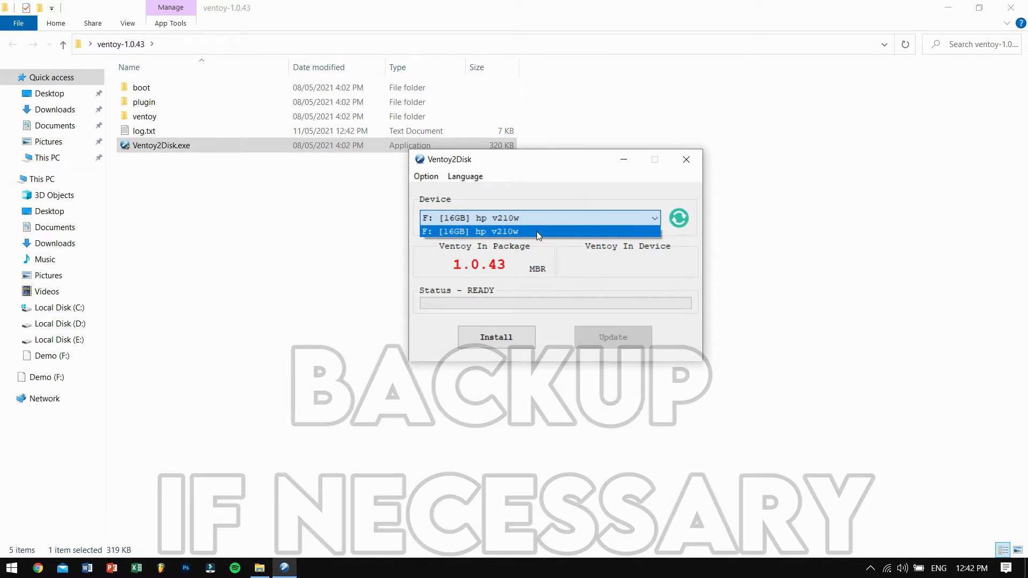
left_click(539, 231)
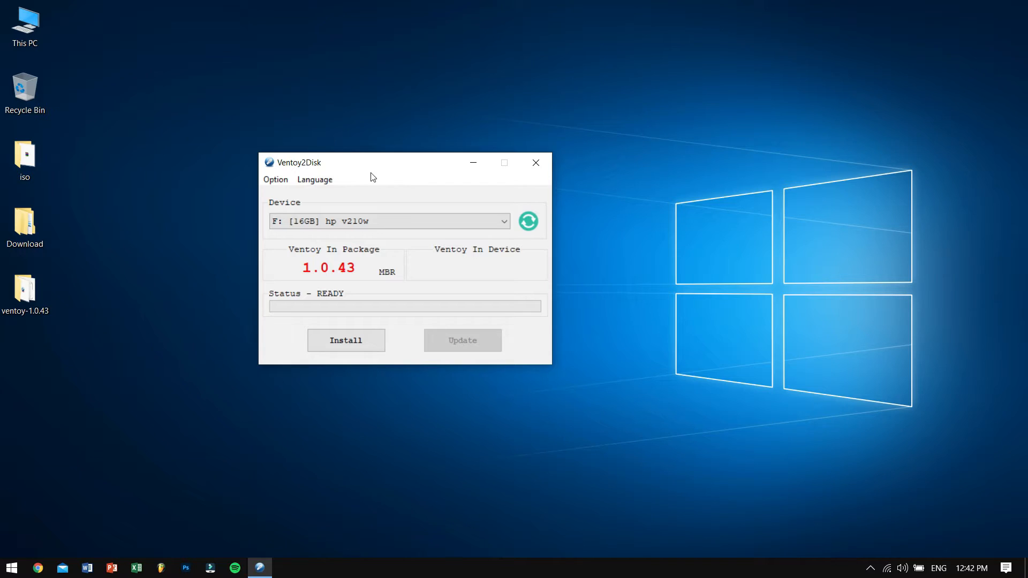
mouse_move(276, 179)
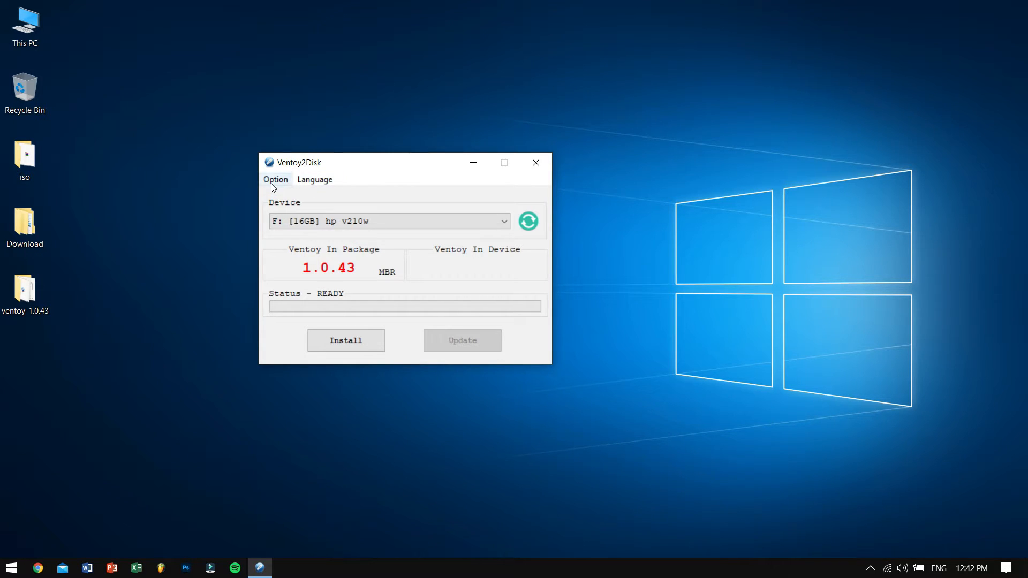
In the Option menu, keep MBR partition style and enable Secure Boot Support.
left_click(275, 179)
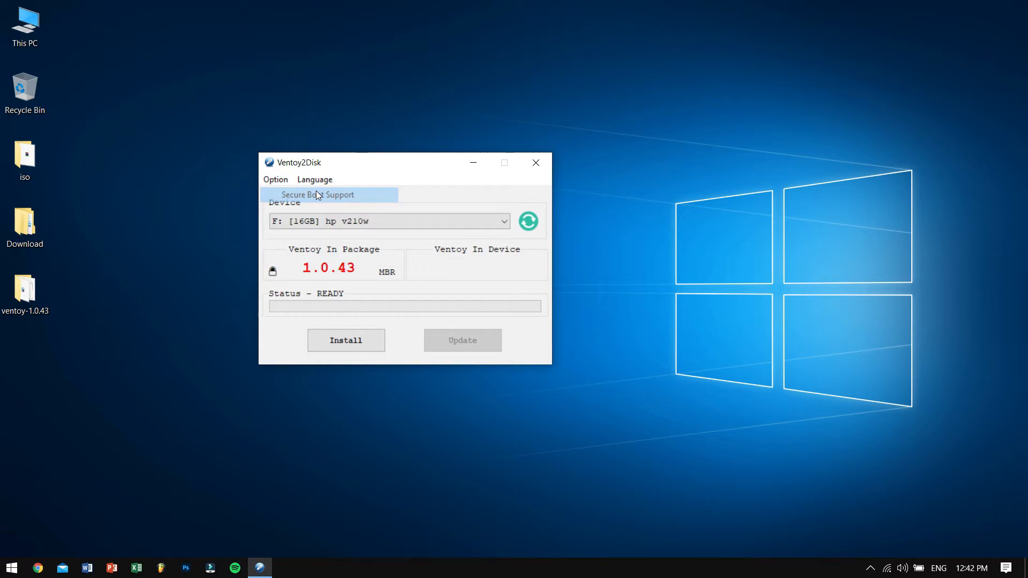
left_click(276, 179)
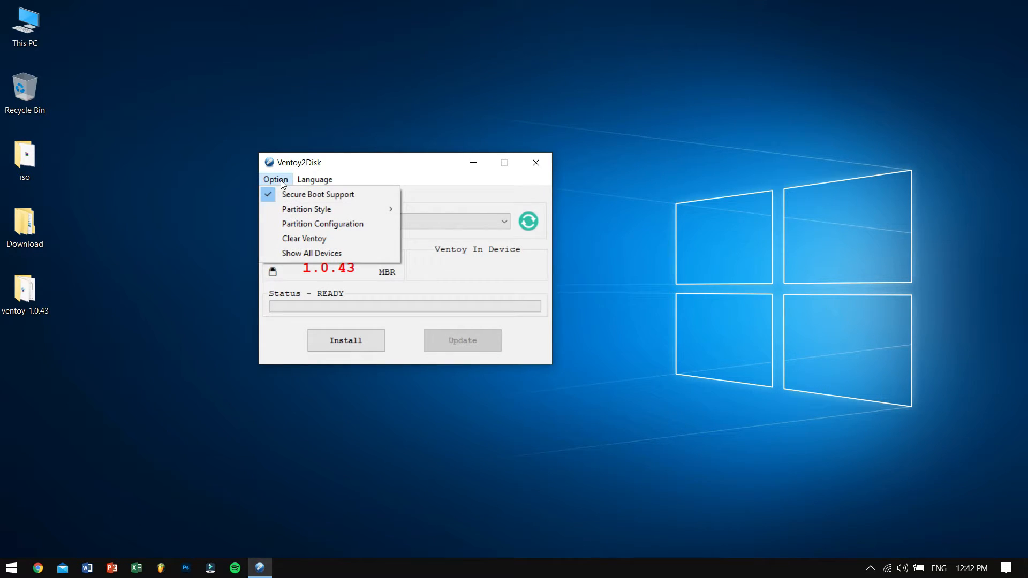
mouse_move(306, 210)
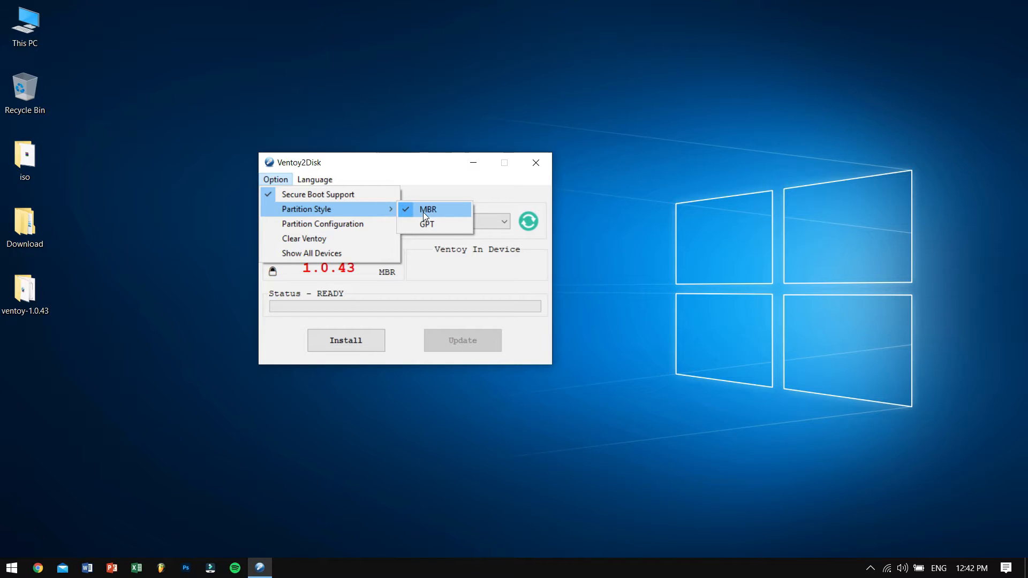
left_click(428, 210)
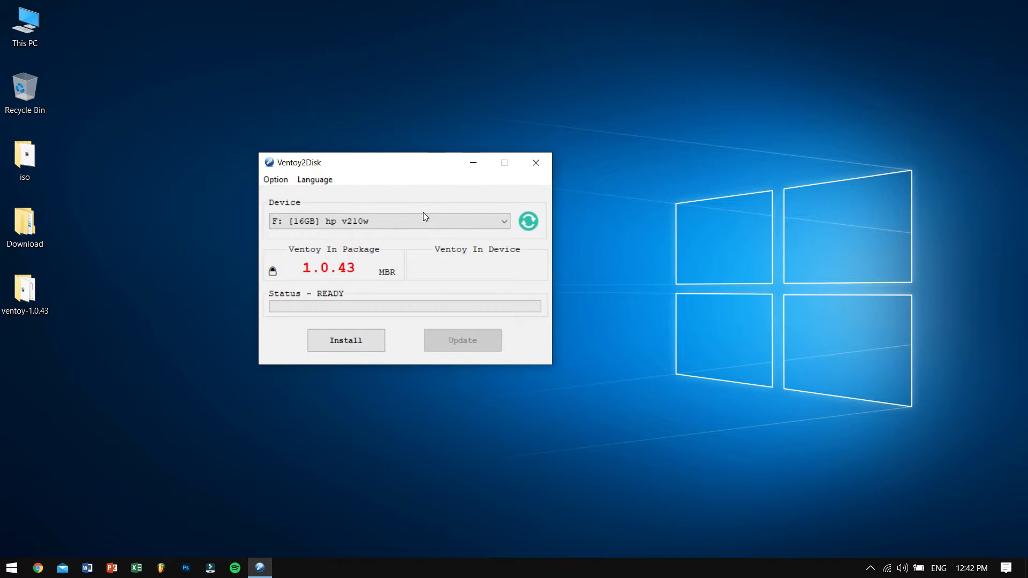
Install Ventoy 1.0.43, confirm both format warnings, and acknowledge the success message.
left_click(345, 340)
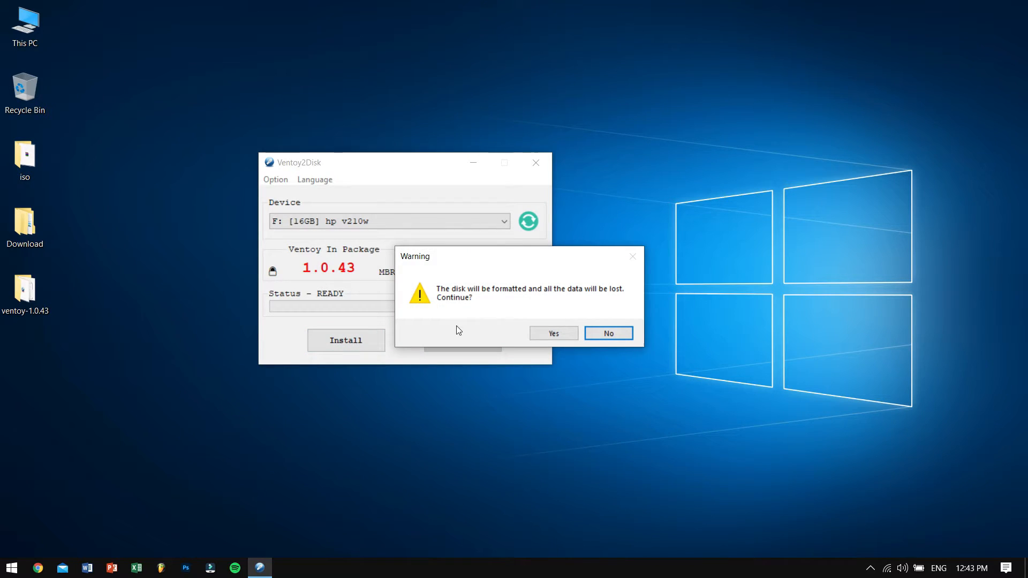
left_click(552, 333)
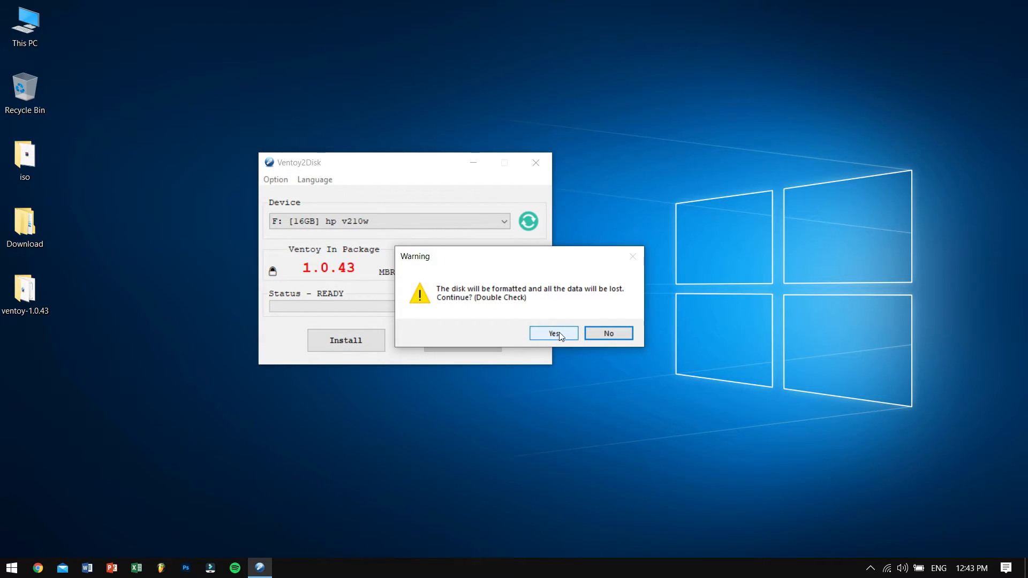
left_click(553, 333)
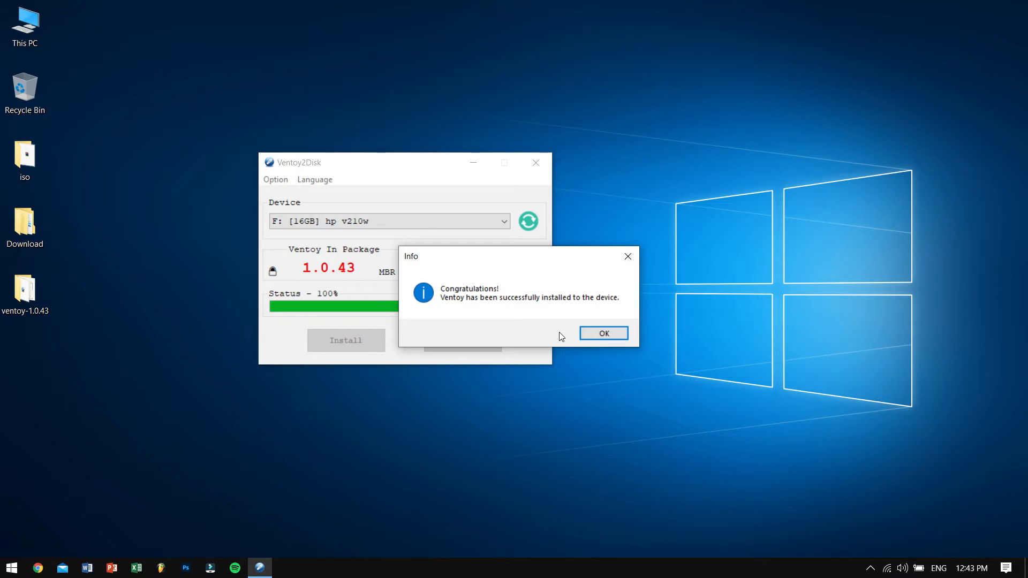
left_click(602, 333)
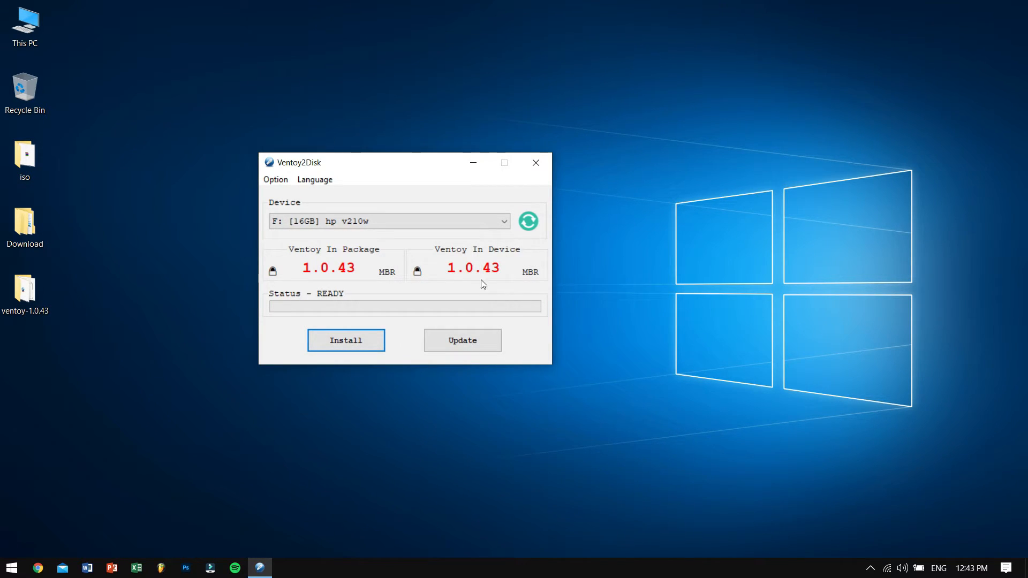
mouse_move(297, 286)
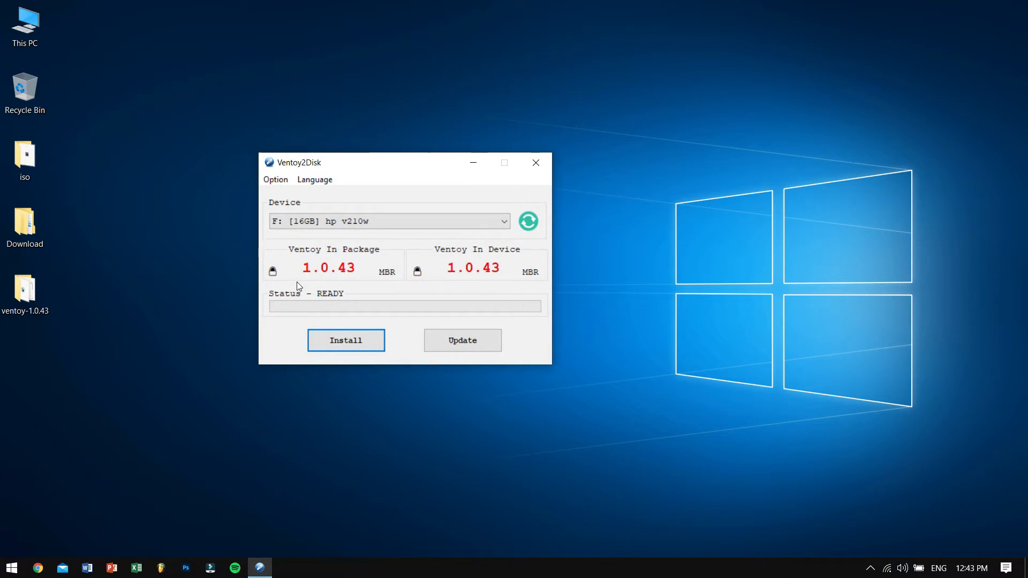
mouse_move(360, 280)
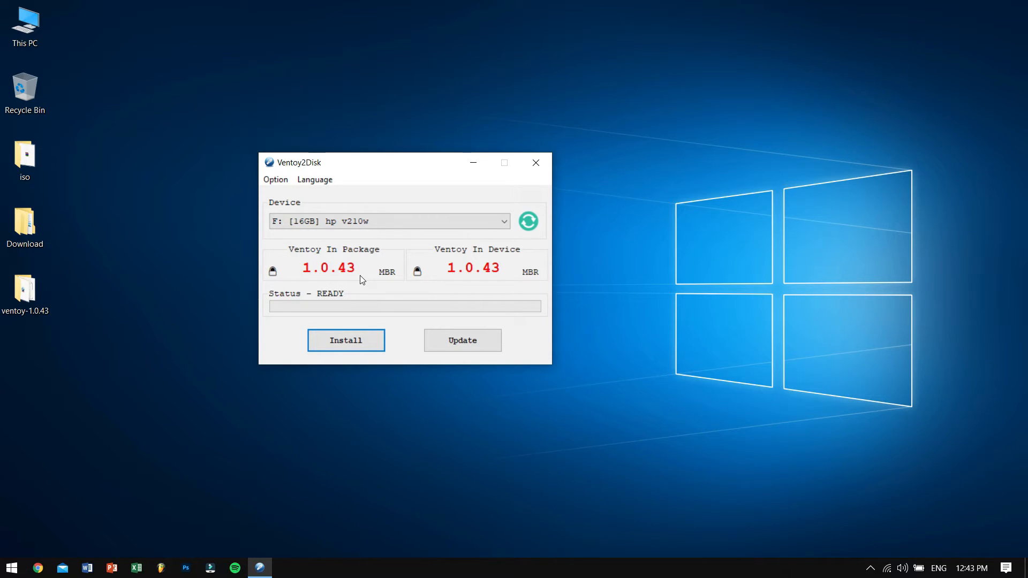
mouse_move(364, 282)
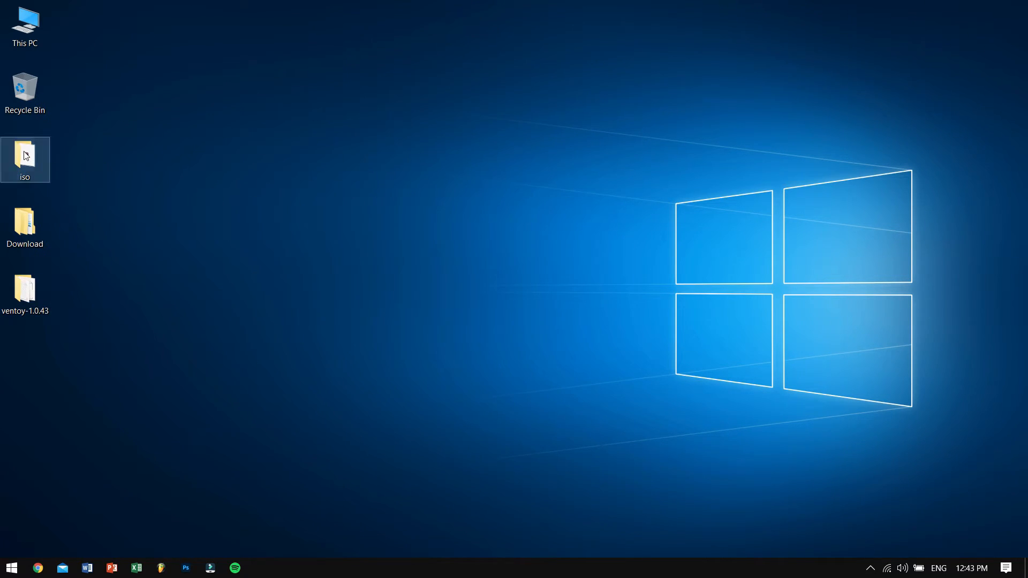
Copy Win10_1903_V1_EnglishInternational_x64 from the iso folder and paste it into Ventoy (F:).
double_click(24, 155)
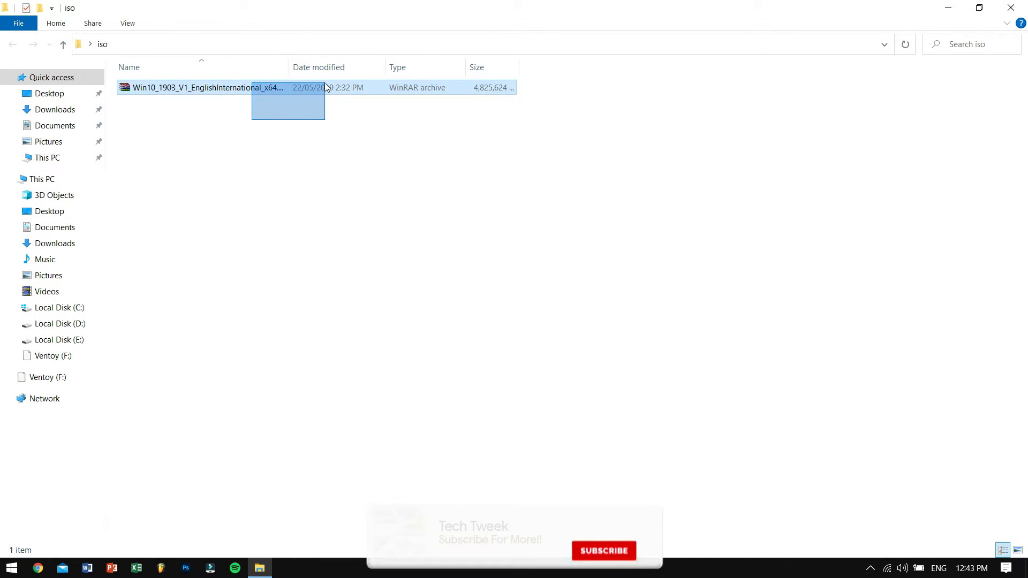
right_click(205, 87)
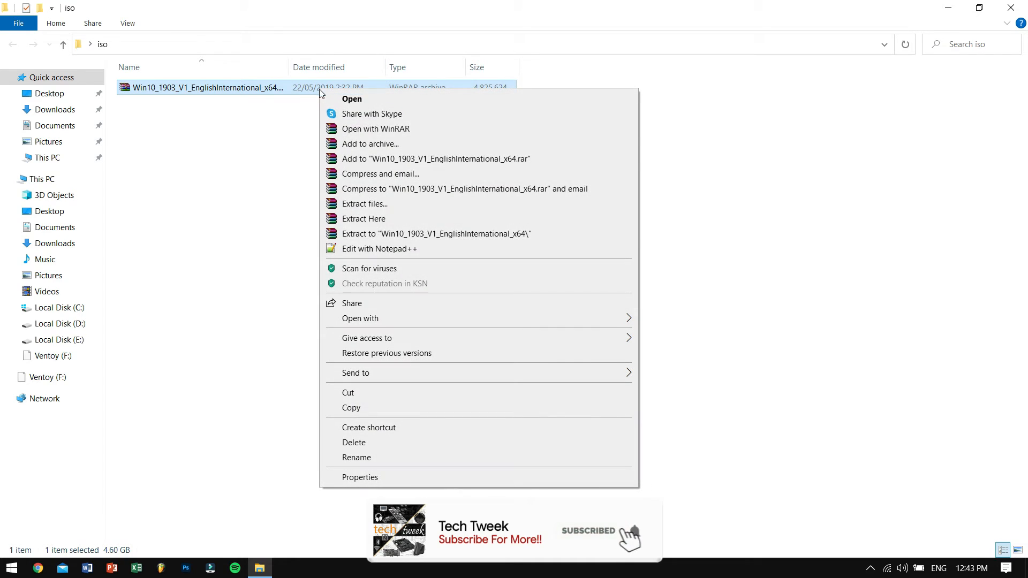
left_click(255, 367)
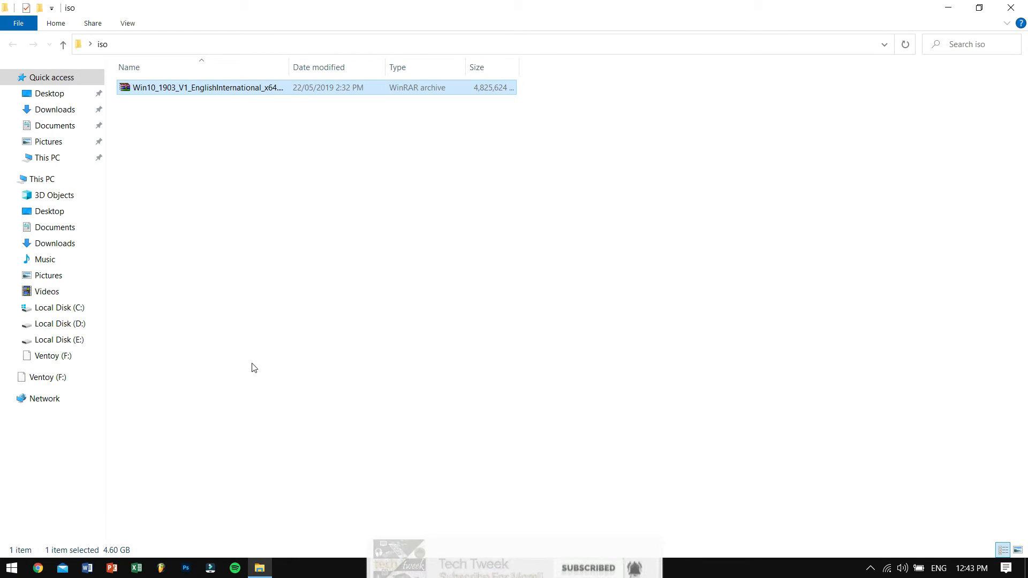
left_click(52, 355)
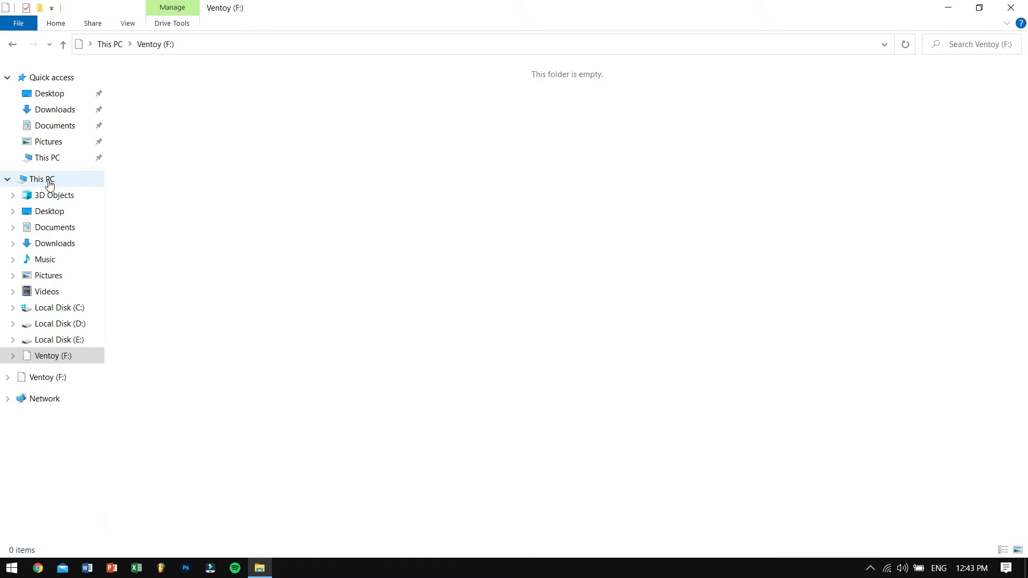
left_click(41, 179)
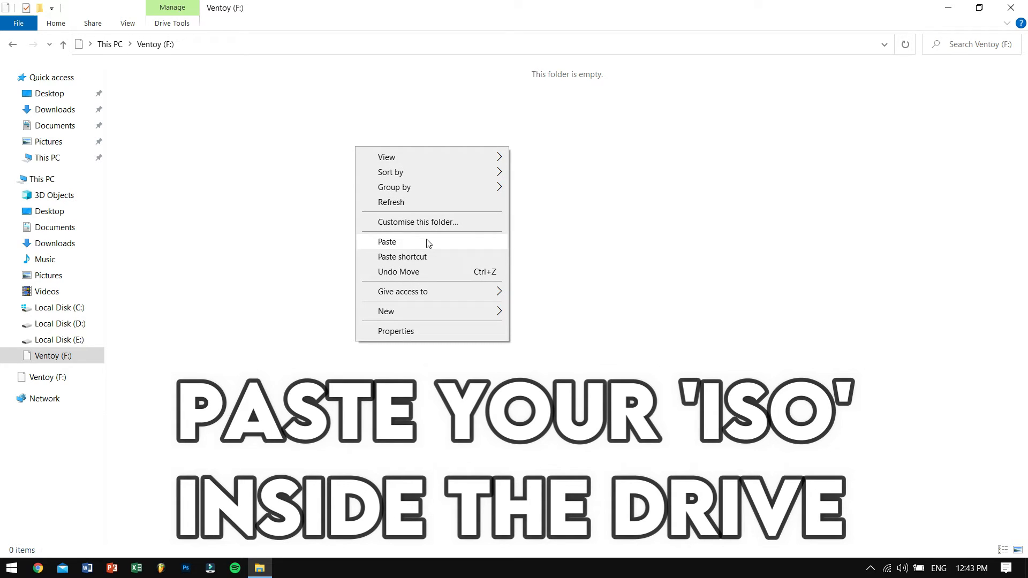
left_click(387, 242)
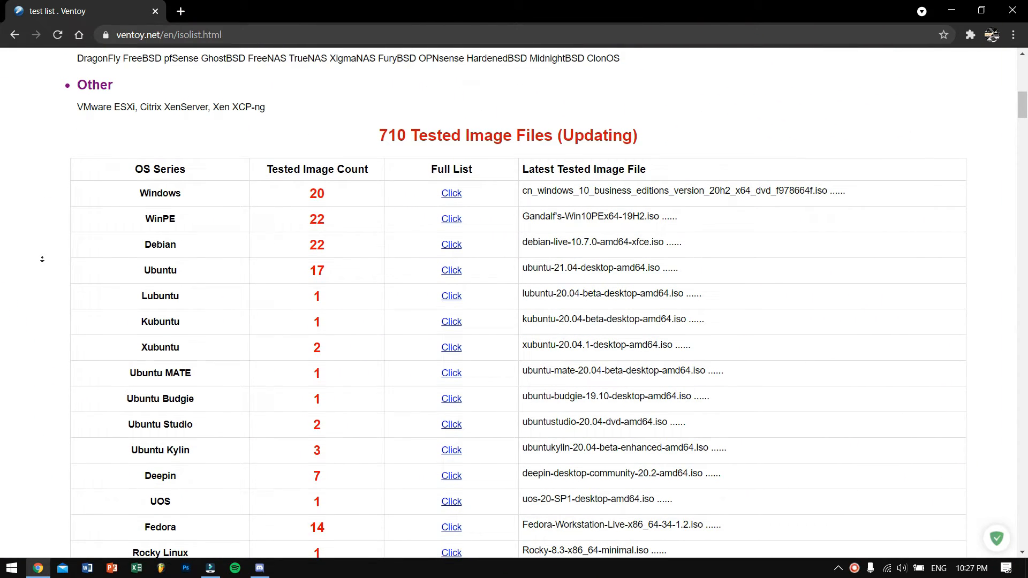
scroll("down", 3)
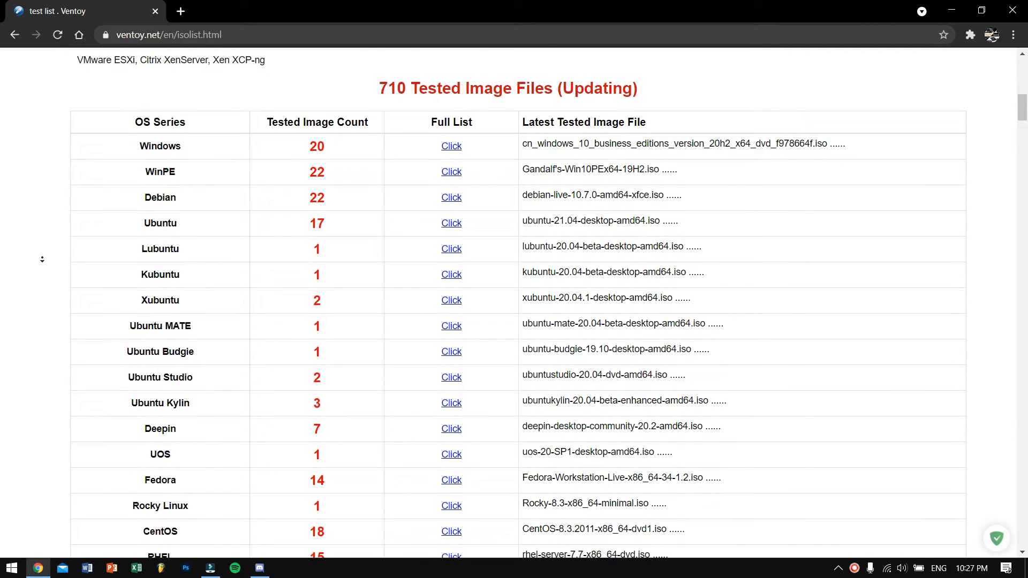
scroll("down", 3)
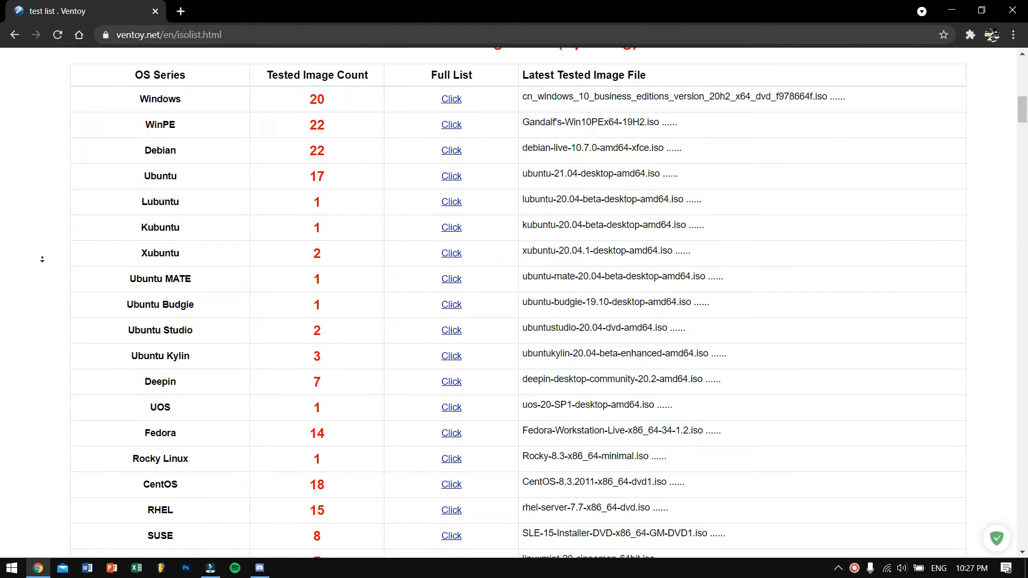
scroll("down", 3)
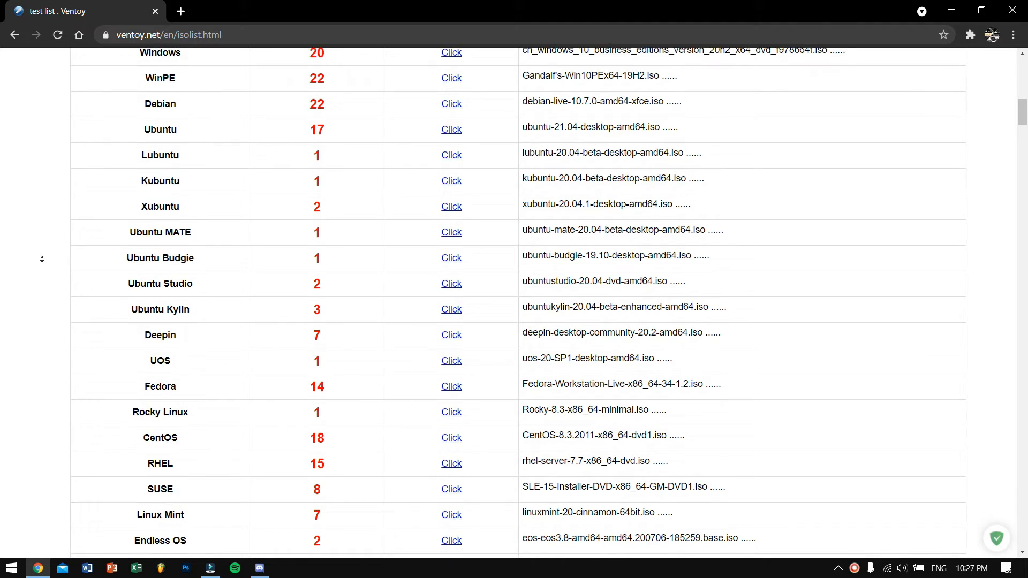
scroll("down", 3)
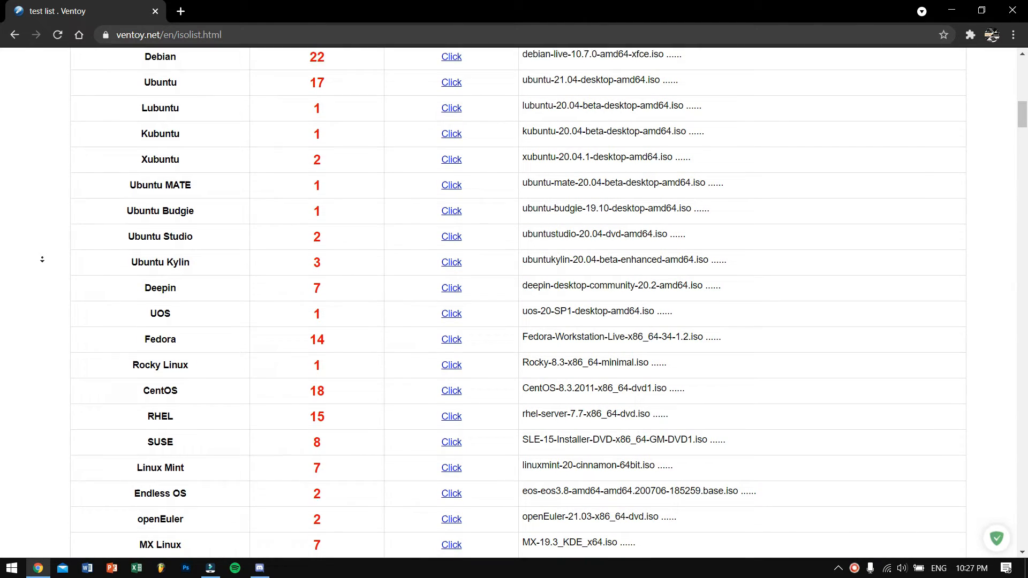
scroll("down", 3)
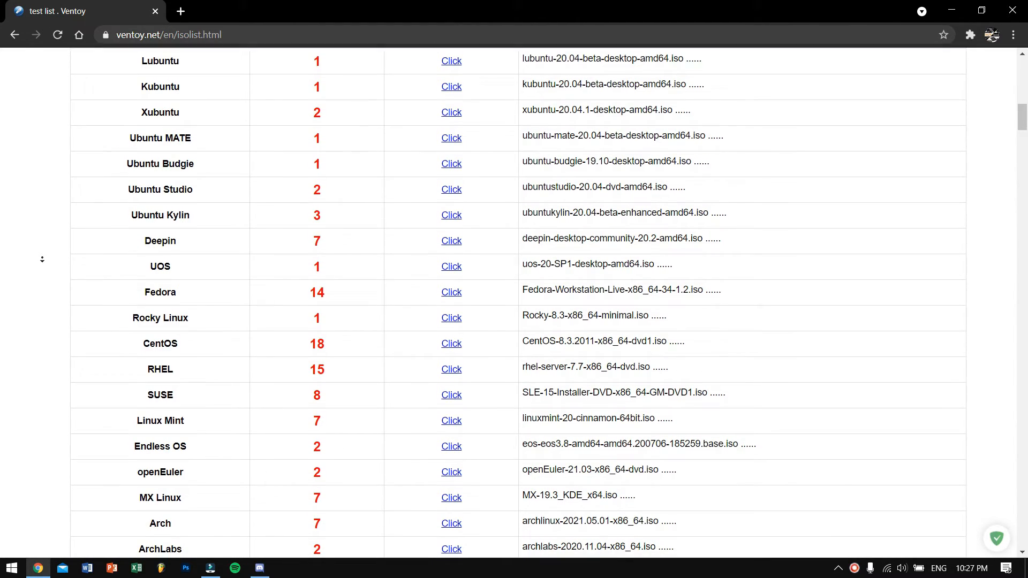
scroll("down", 3)
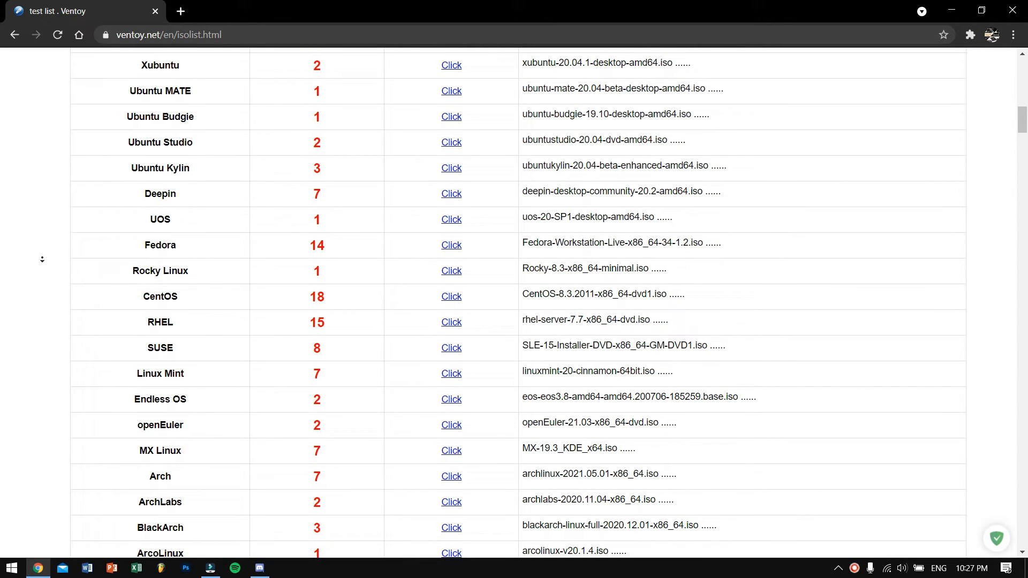
scroll("down", 3)
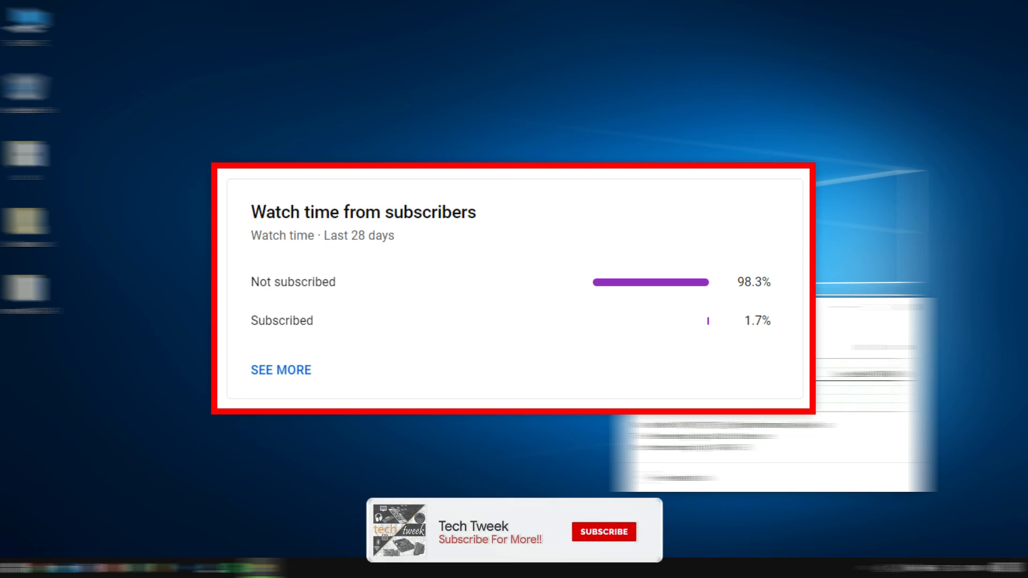
left_click(603, 532)
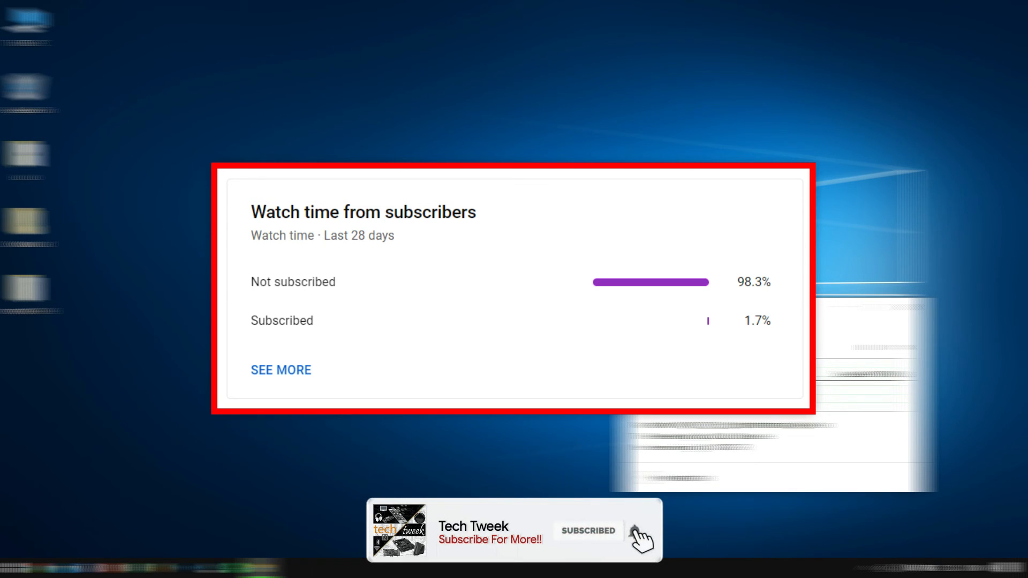